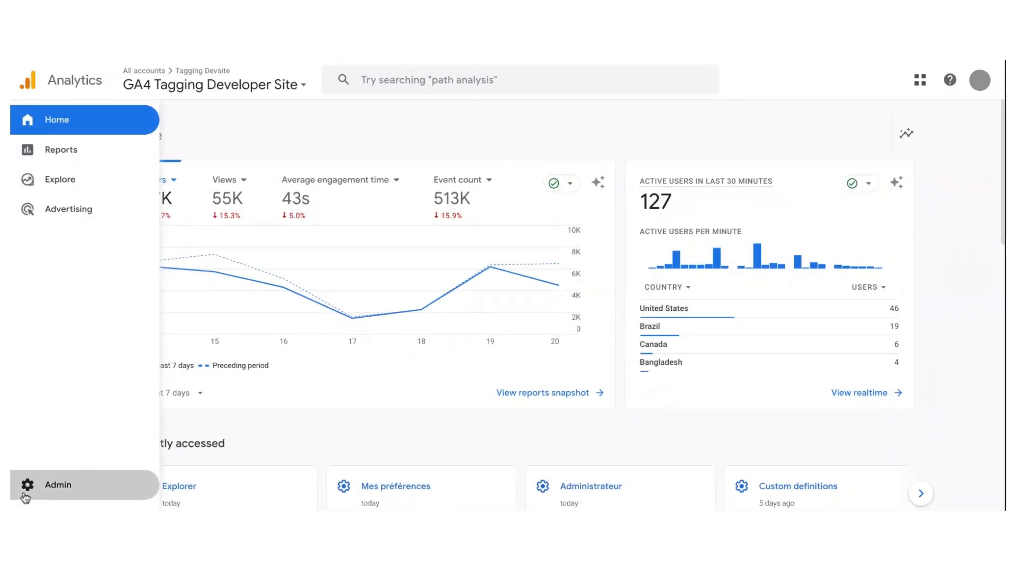
# Go to Admin > Data collection and scroll to the User-ID and user-provided data section.
pyautogui.click(53, 486)
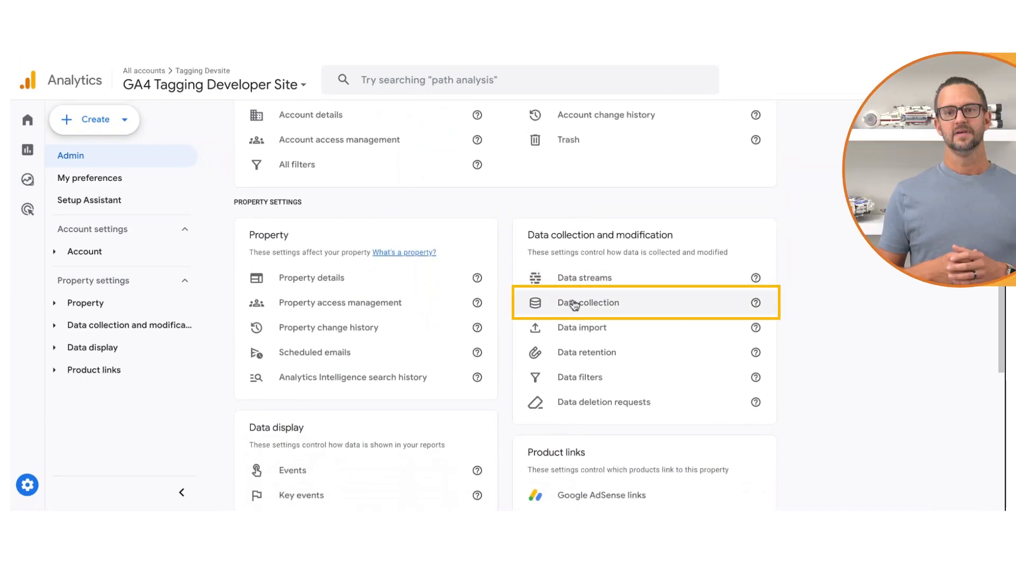
pyautogui.click(588, 302)
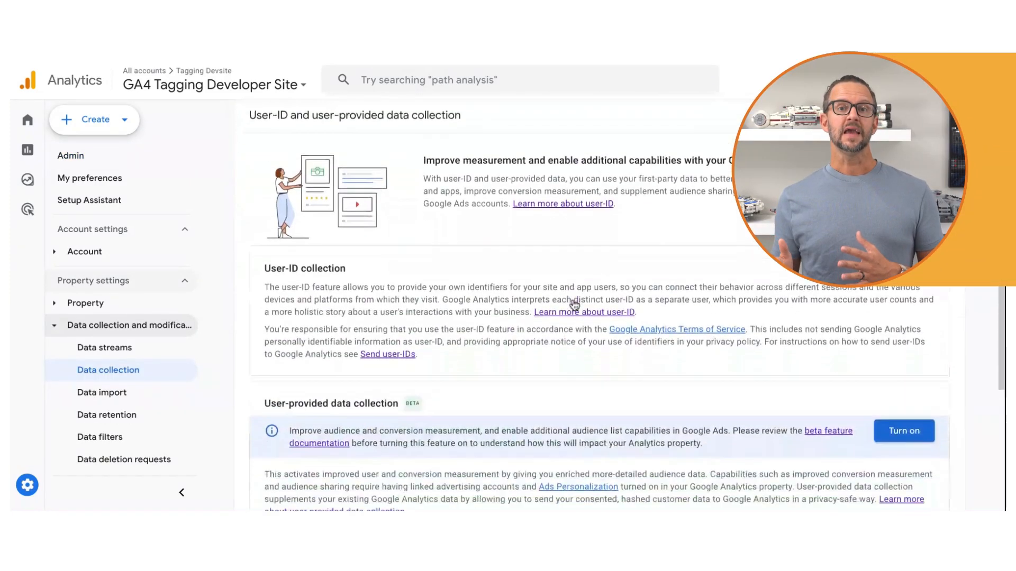
pyautogui.scroll(-3)
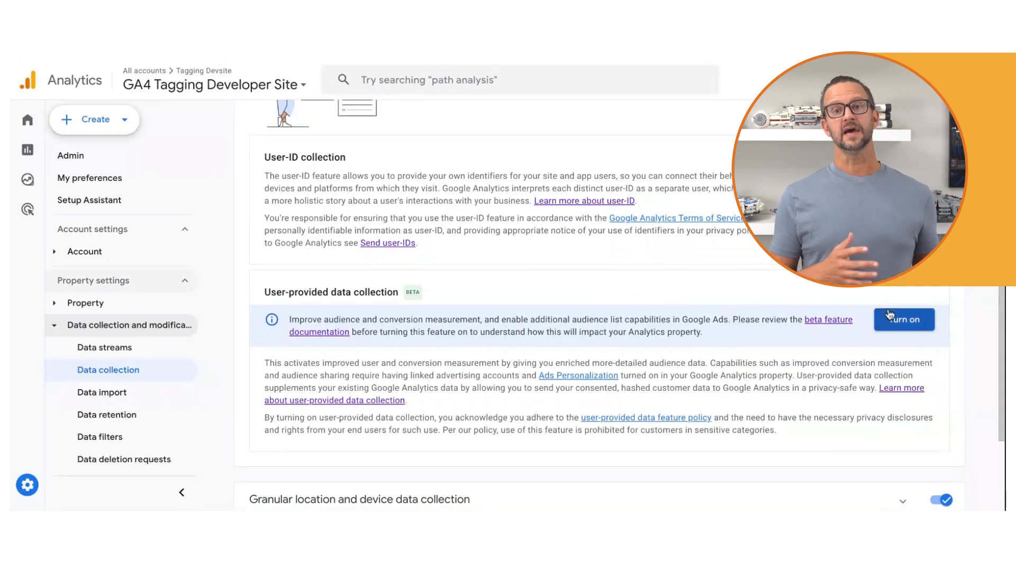
# Turn on user-provided data collection with 'Collect automatically-detected user-provided data' enabled.
pyautogui.click(903, 319)
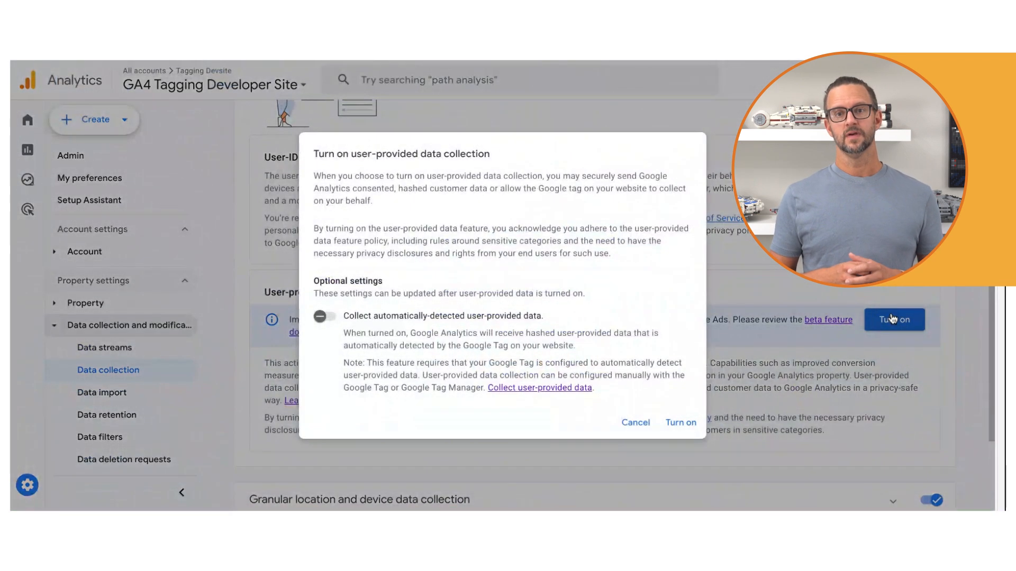
pyautogui.moveTo(595, 328)
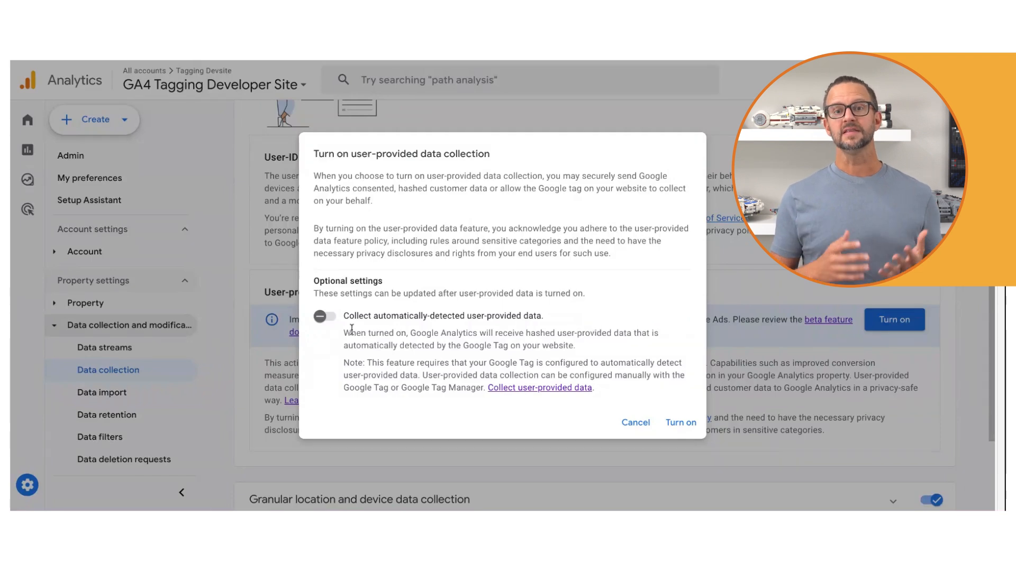
pyautogui.click(325, 316)
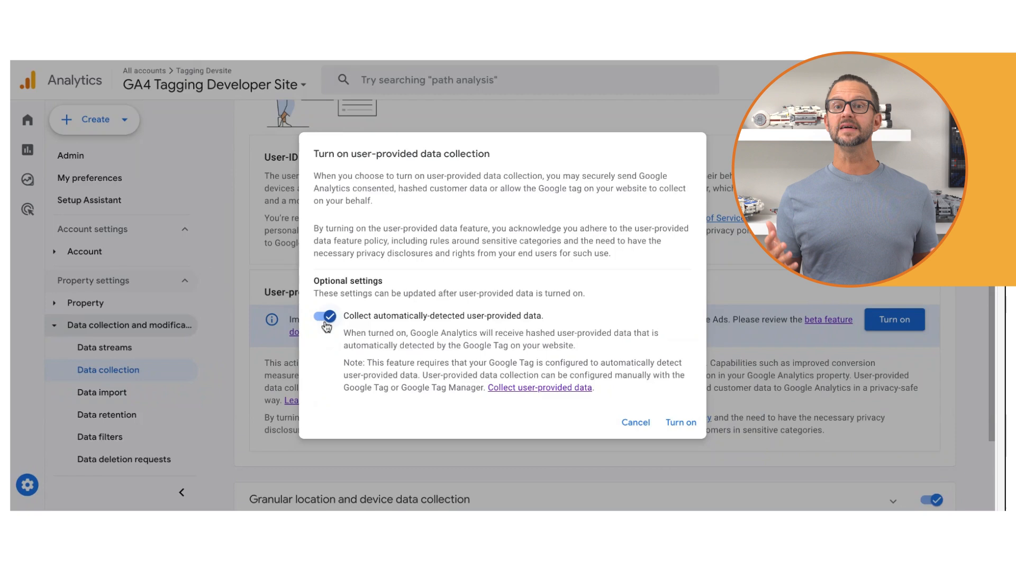
pyautogui.click(681, 422)
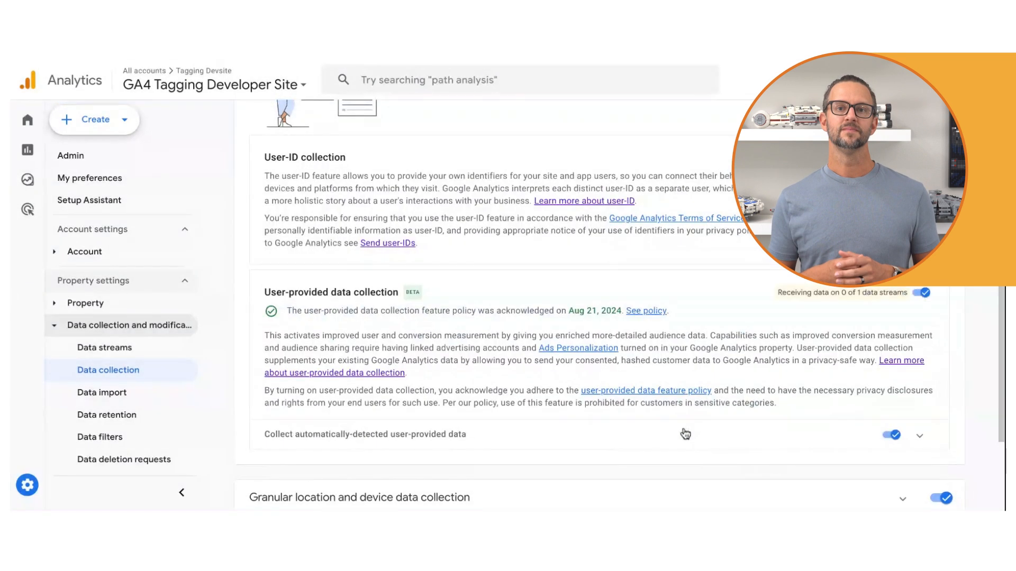